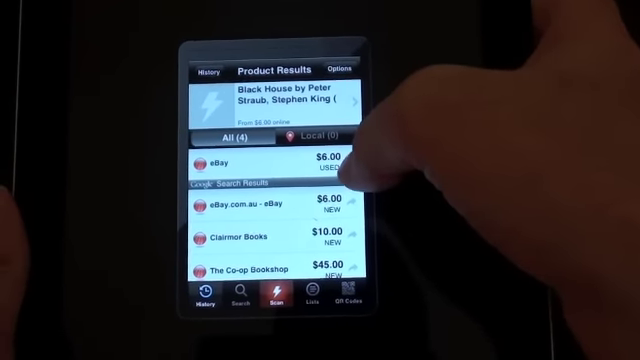
scroll(down, 3)
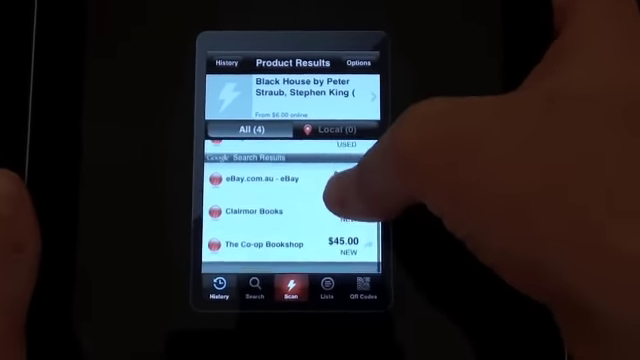